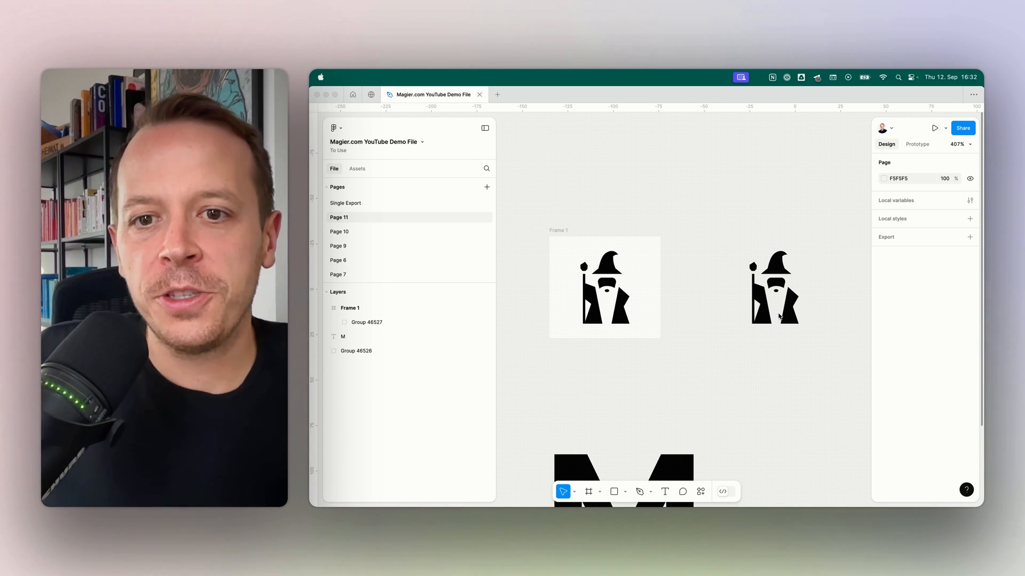
- Select the standalone black wizard group to reveal its SVG export setting
left_click(773, 288)
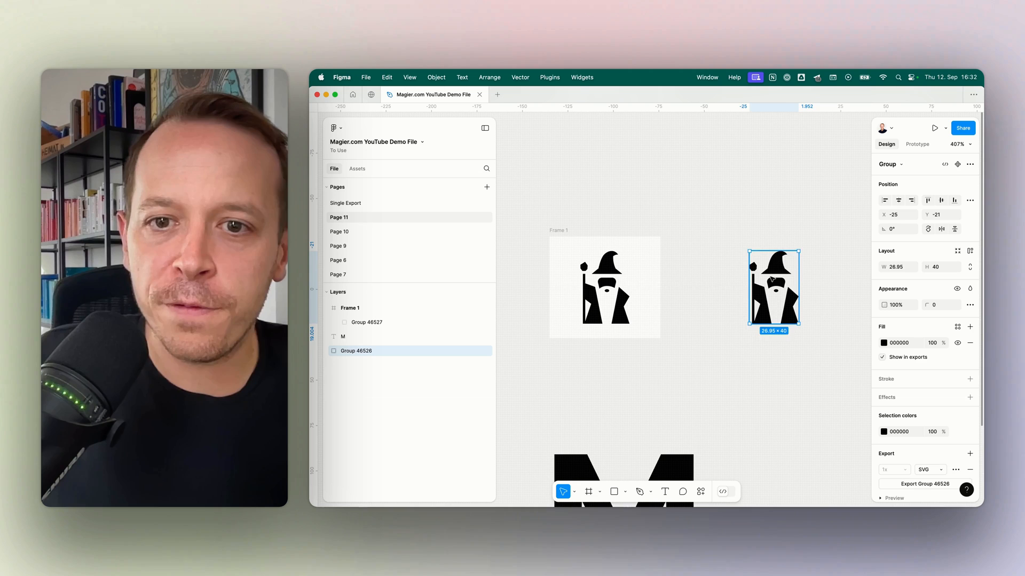
left_click(803, 273)
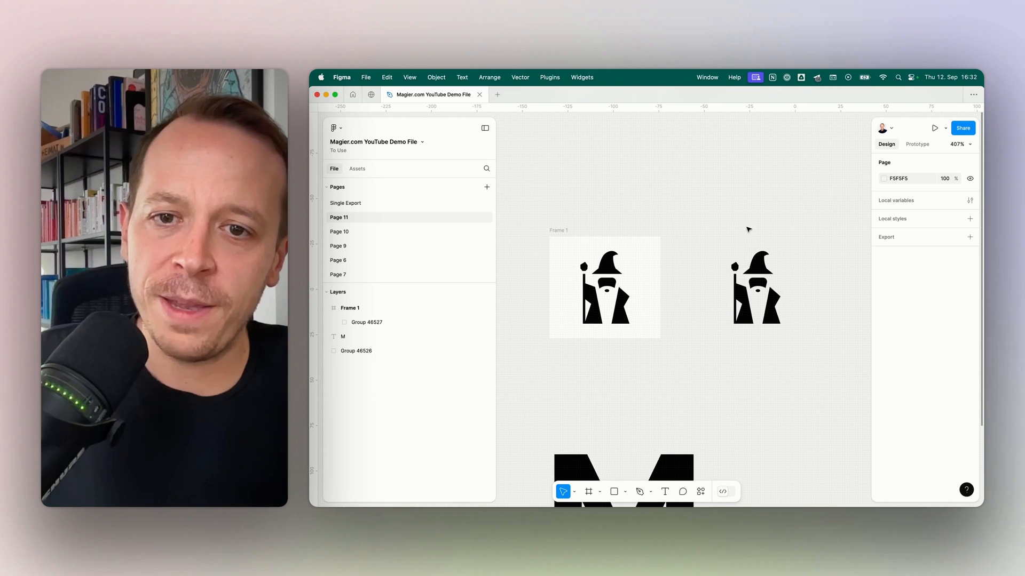
left_click(754, 286)
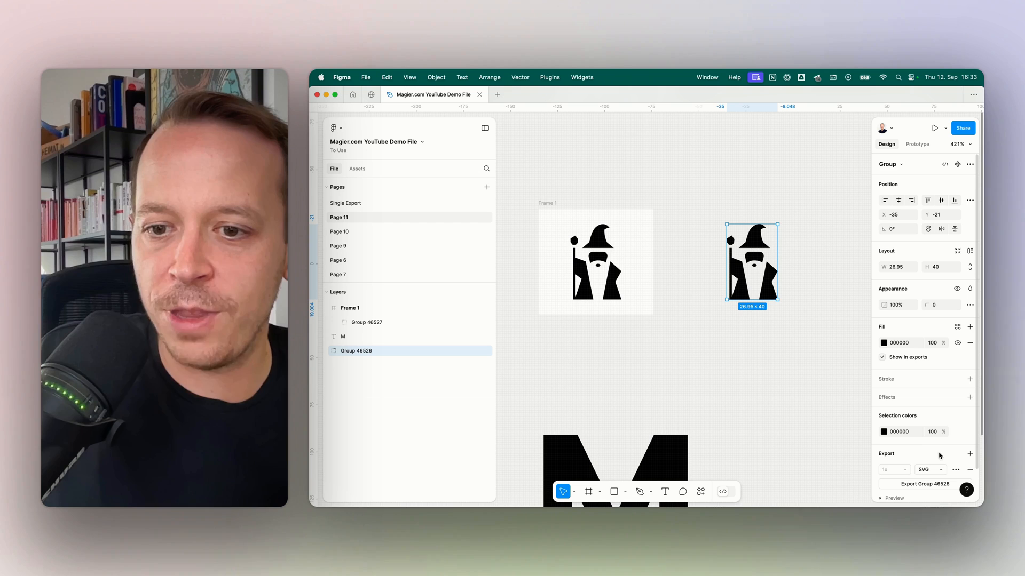
- Export the wizard group as Group 46526.svg into Downloads
left_click(929, 470)
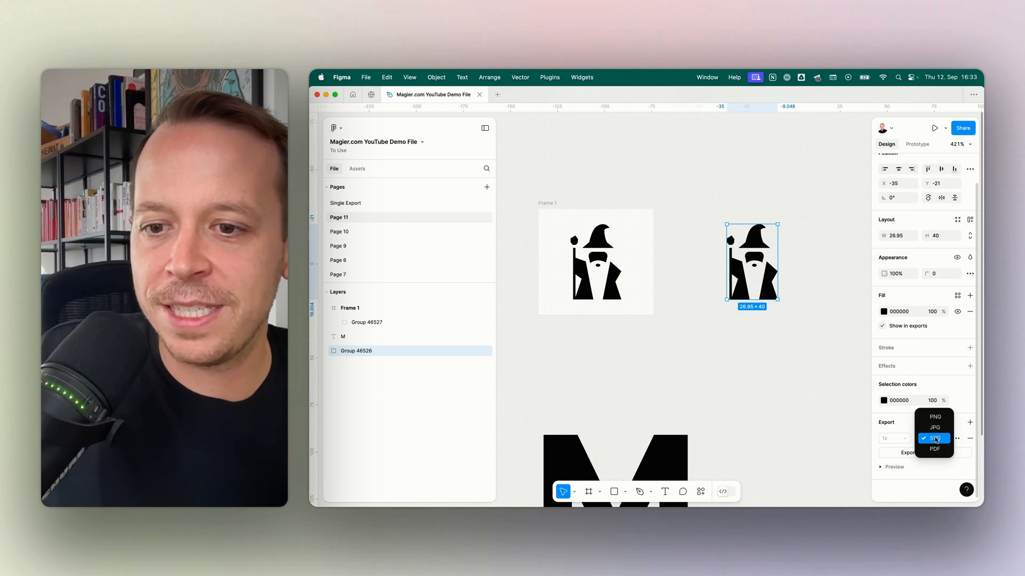
left_click(934, 439)
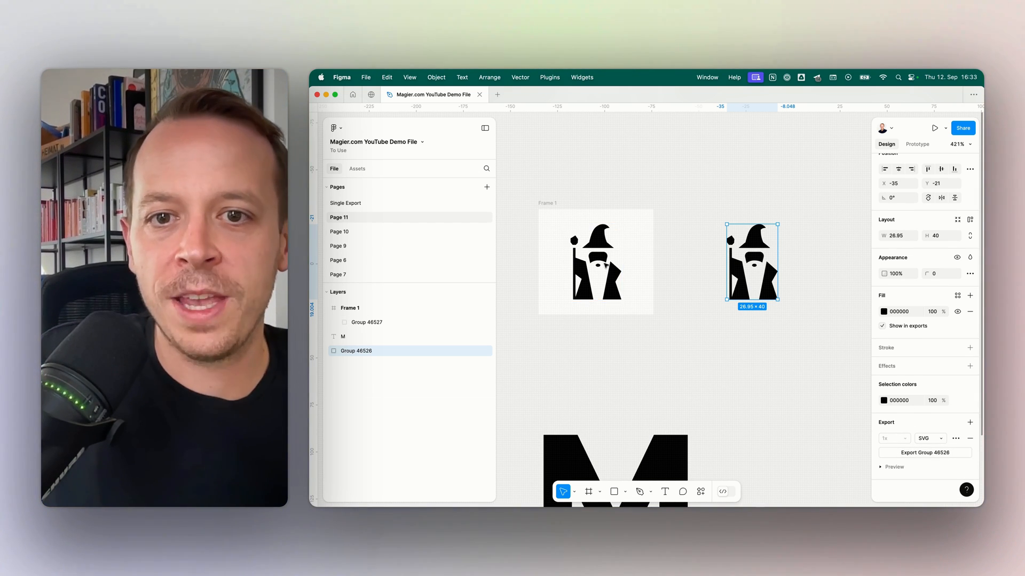
left_click(923, 452)
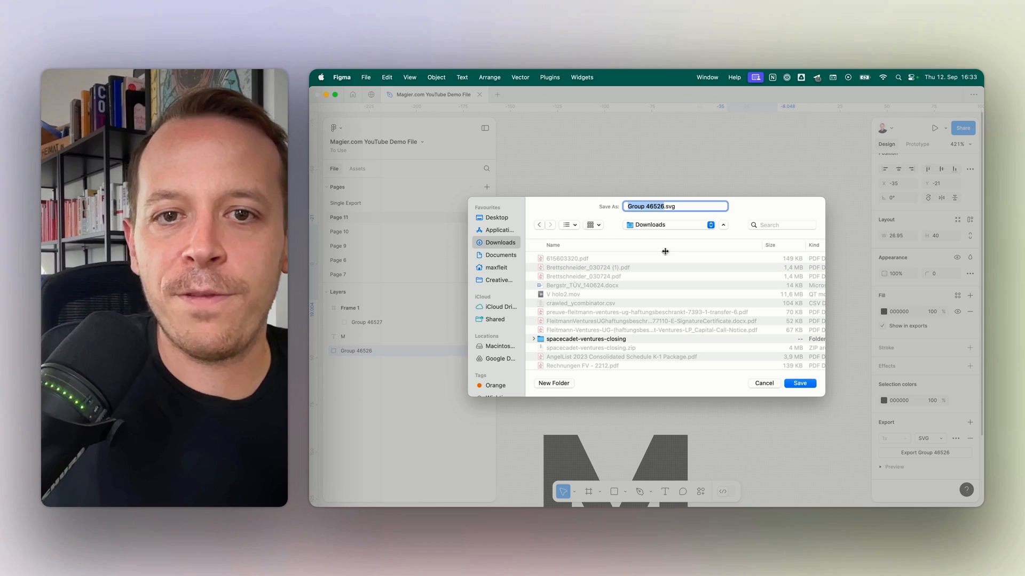
left_click(799, 384)
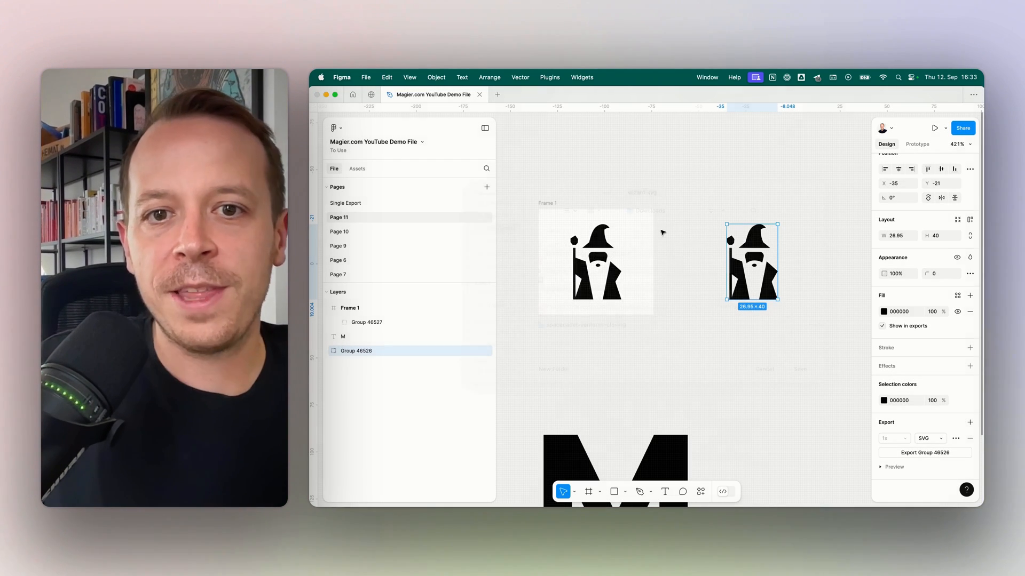
left_click(804, 245)
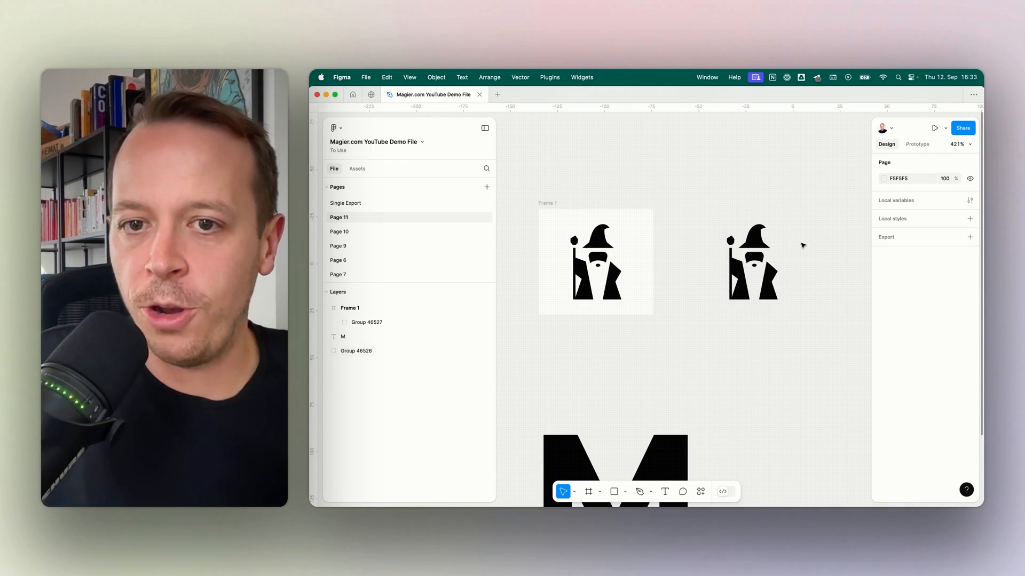
mouse_move(685, 224)
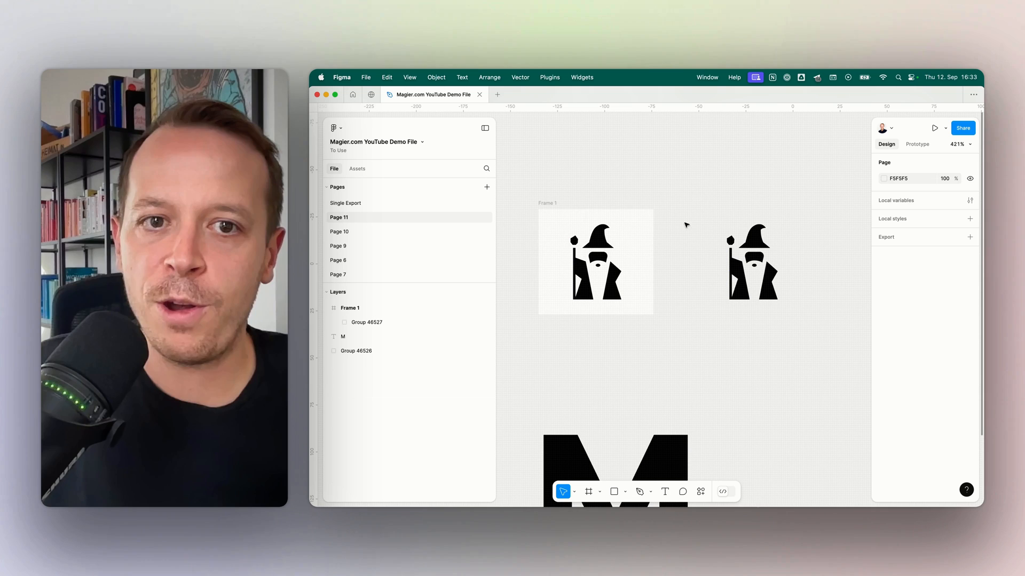
- Fill Frame 1 with red FF0909 and add an SVG export setting
left_click(594, 262)
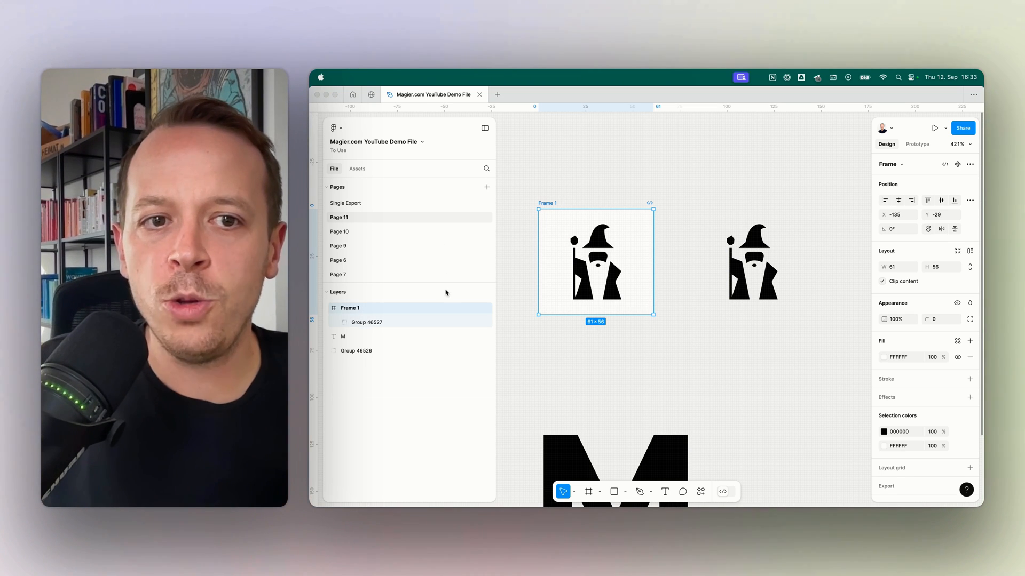
left_click(548, 179)
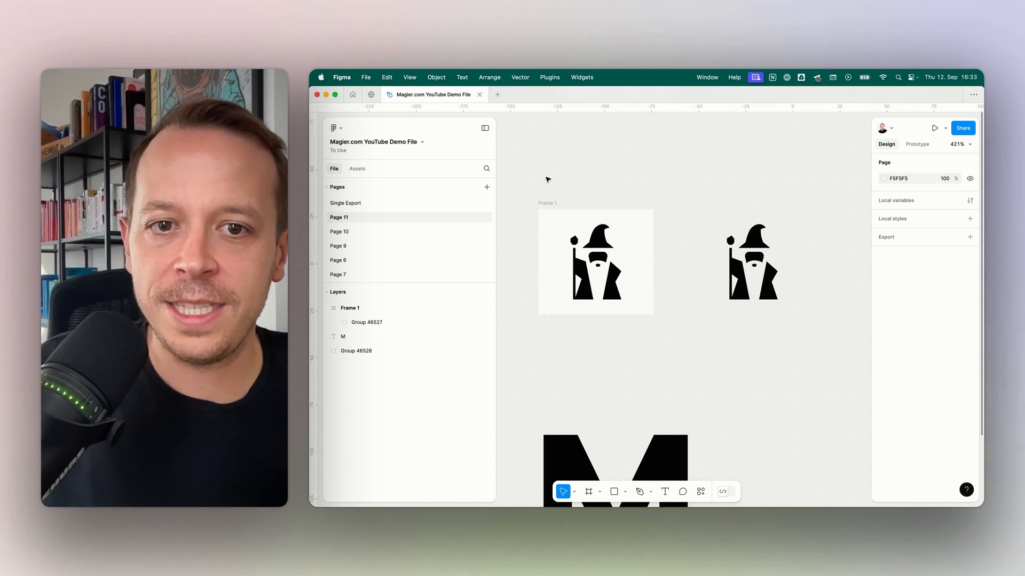
left_click(594, 261)
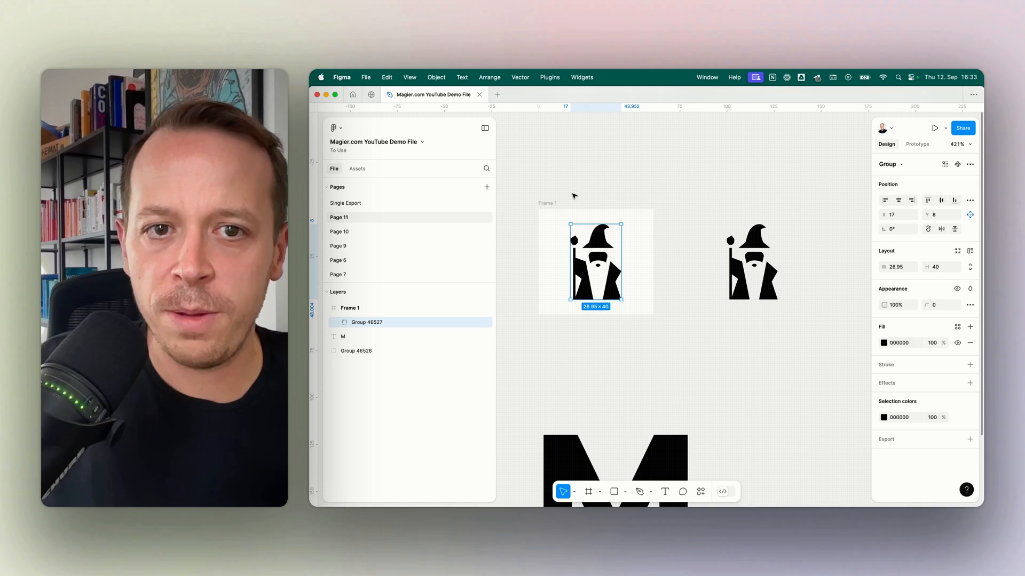
left_click(350, 308)
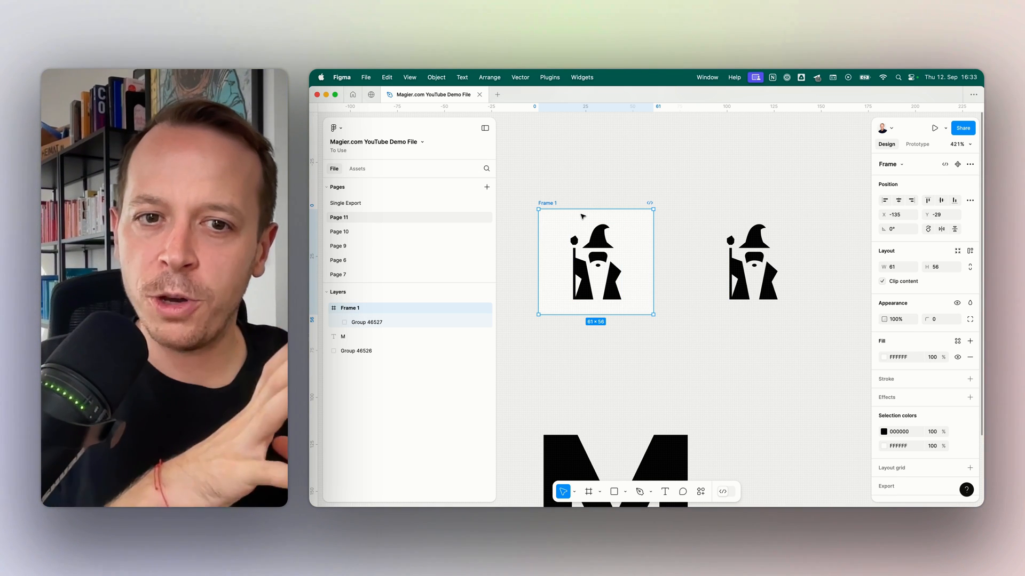
mouse_move(619, 224)
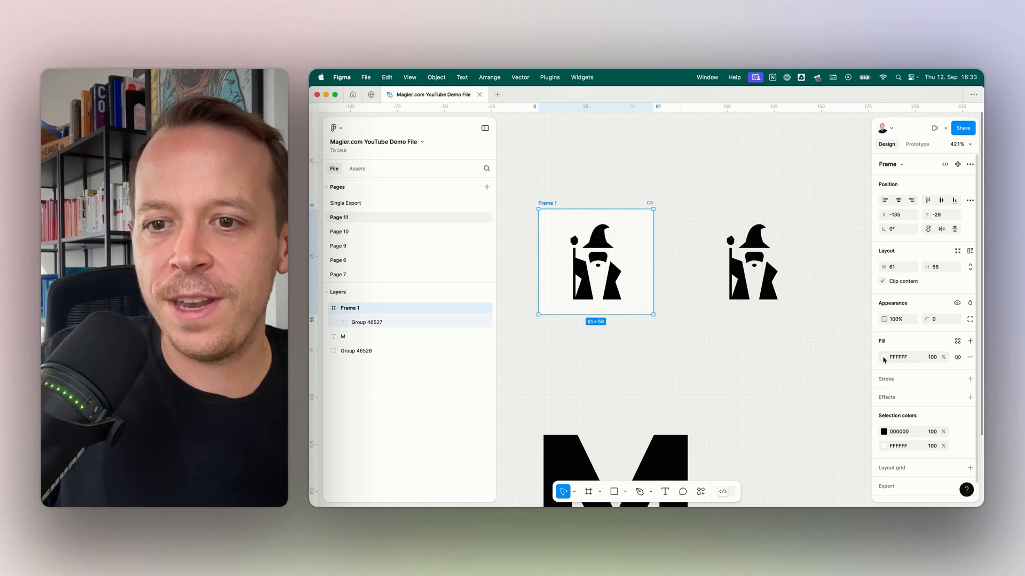
left_click(884, 357)
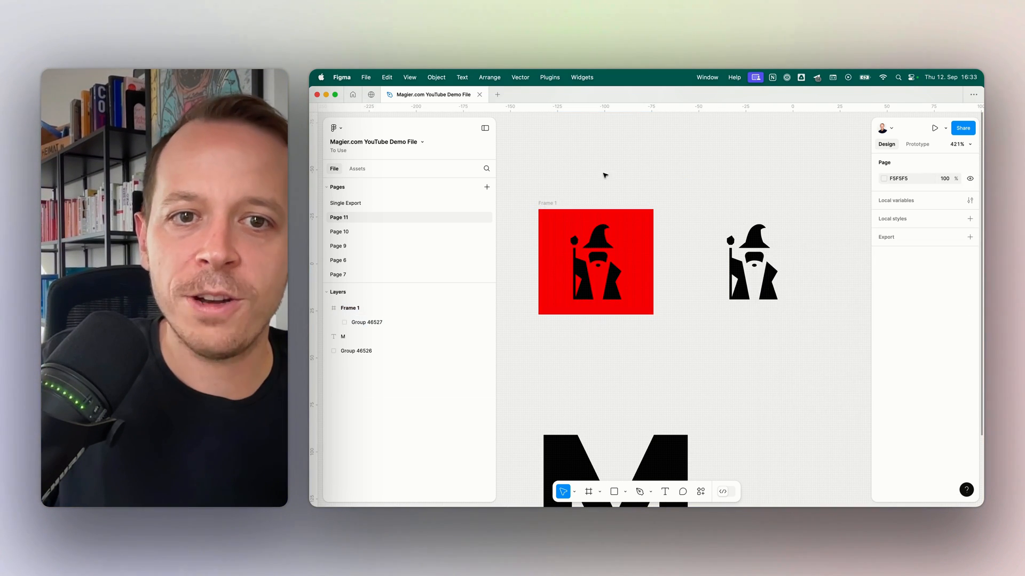
left_click(350, 308)
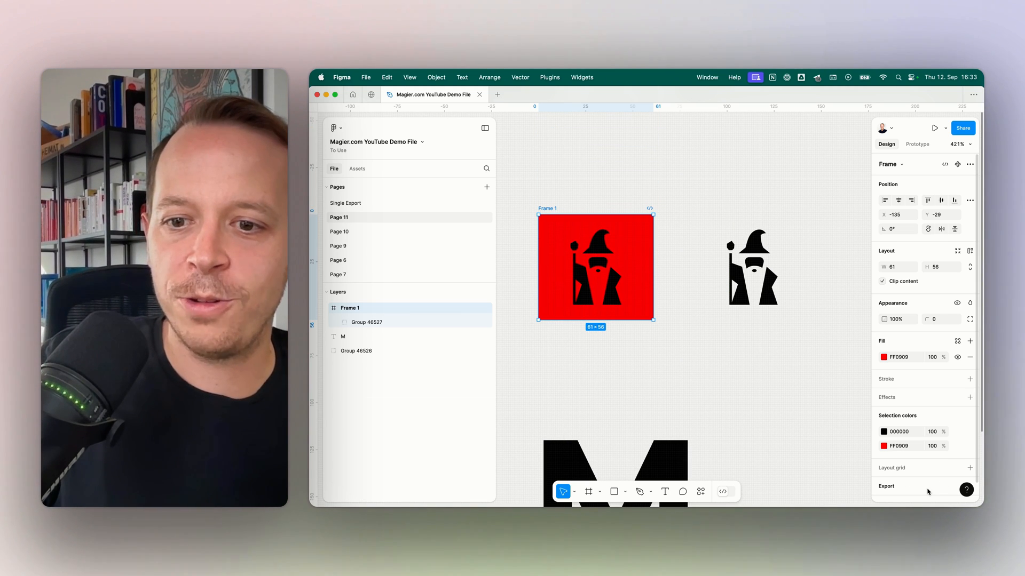
left_click(970, 486)
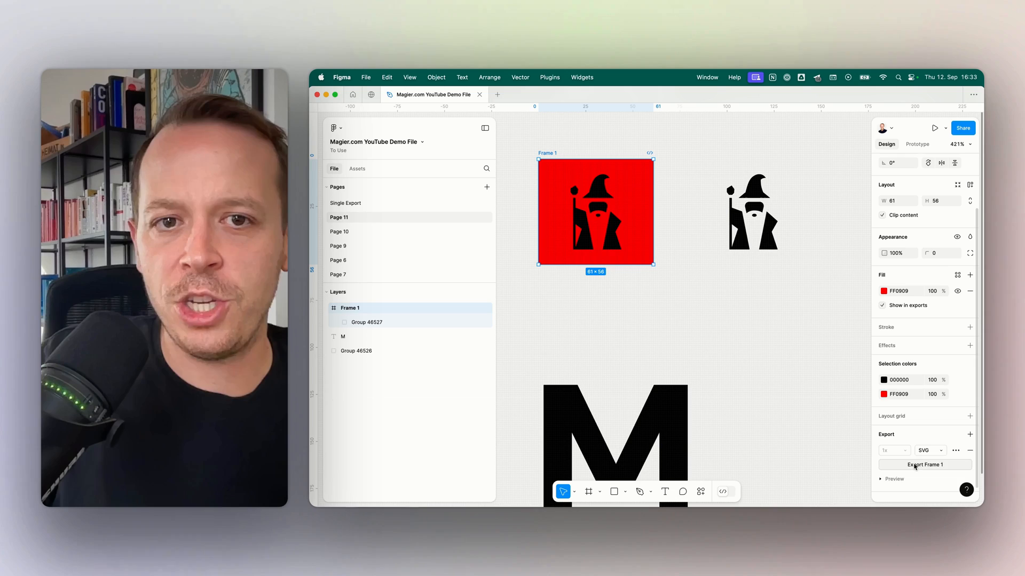
- Save red Frame 1 as SVG into Downloads and import the wizard SVGs onto the canvas
left_click(924, 465)
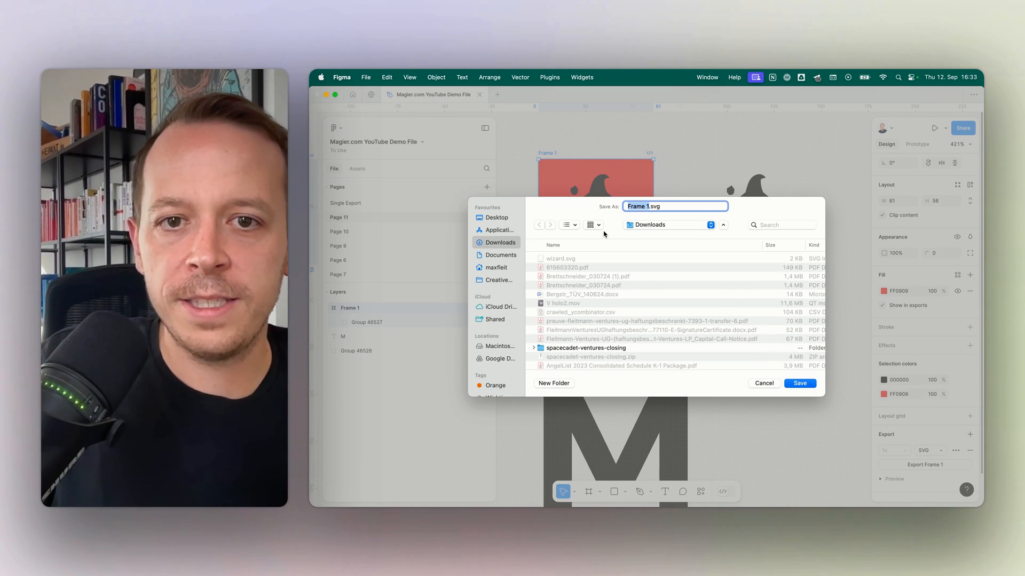
left_click(799, 384)
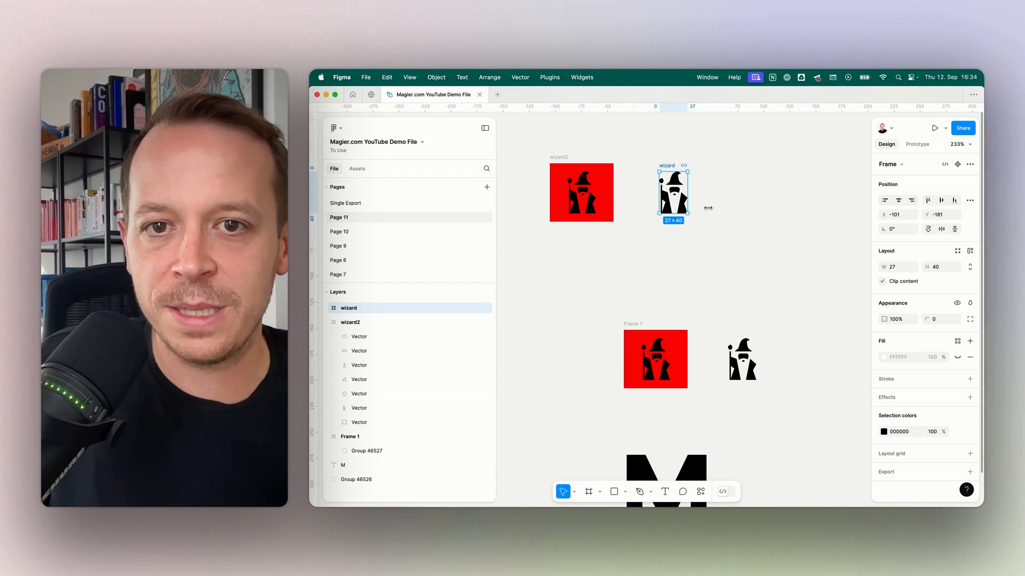
- Delete the imported wizard and wizard2 frames from the canvas
left_click(752, 253)
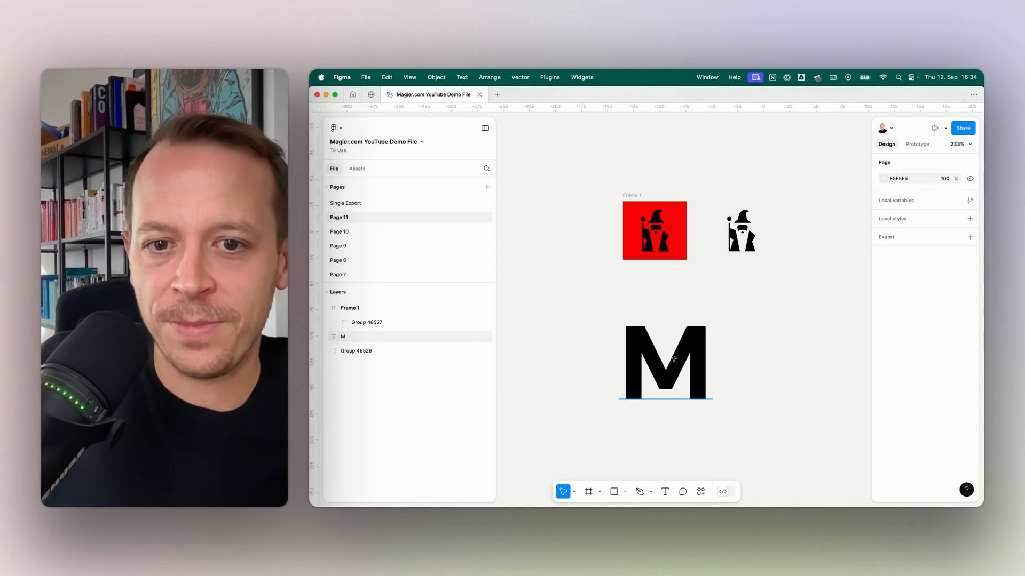
- Give the letter M a PNG export setting and save M.png into Downloads
left_click(664, 363)
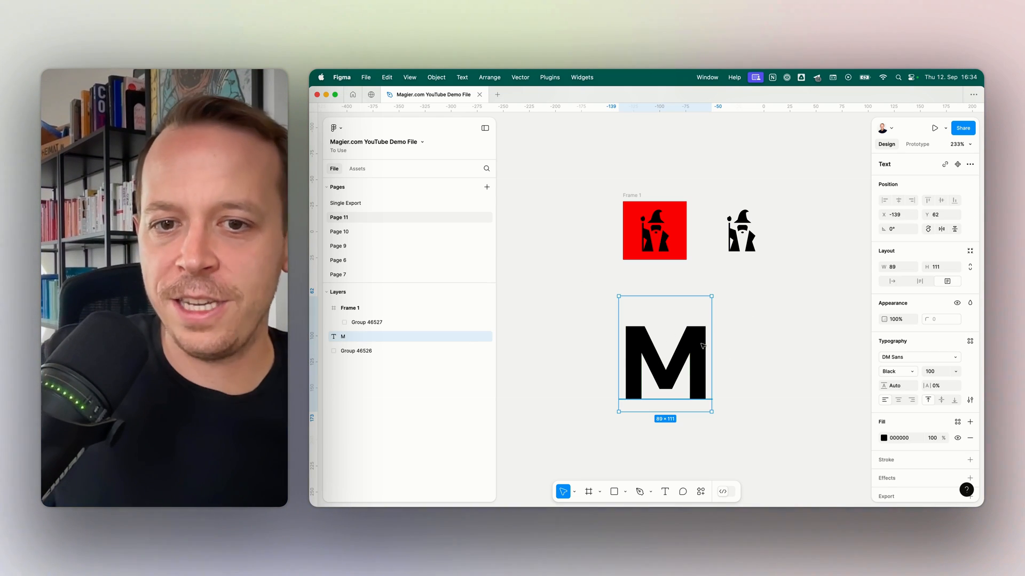
left_click(970, 470)
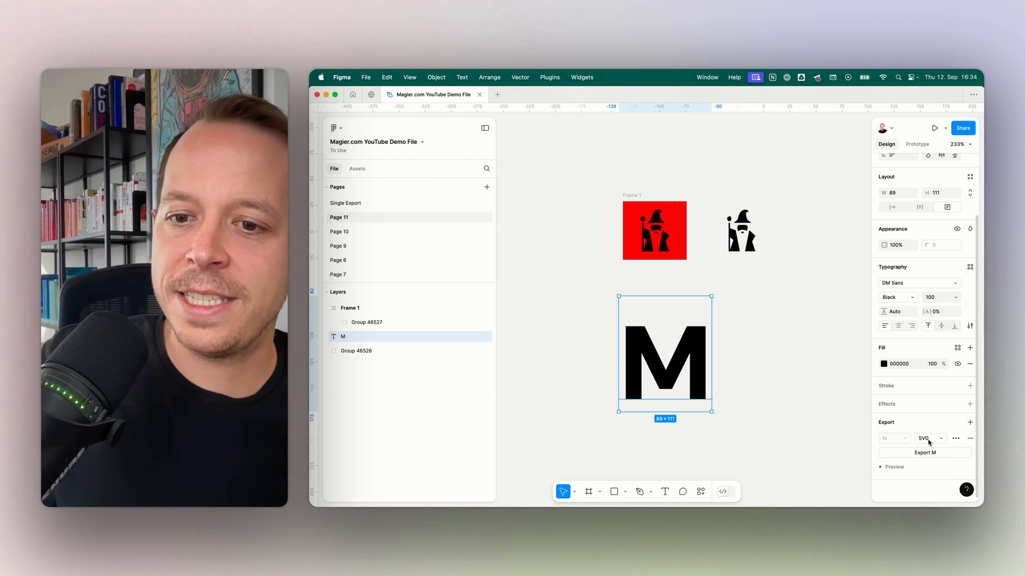
left_click(927, 438)
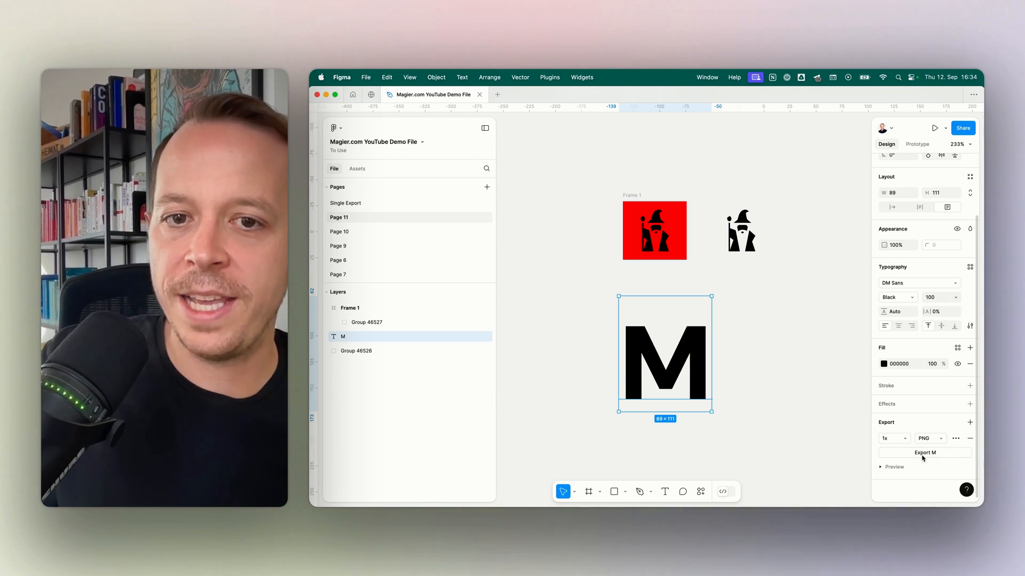
left_click(924, 453)
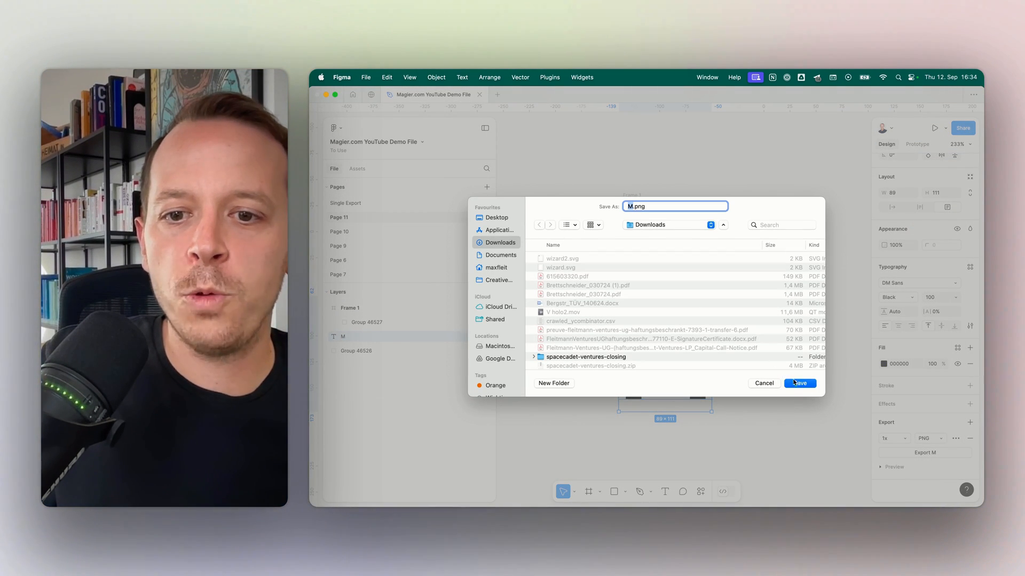
left_click(800, 384)
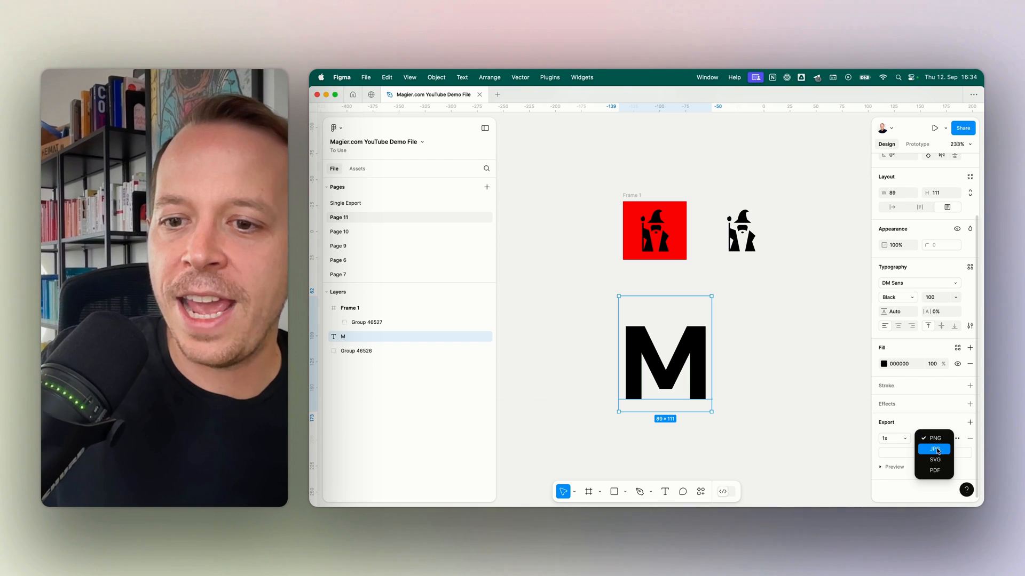
- Switch M's export format to SVG and save M.svg into Downloads
left_click(935, 459)
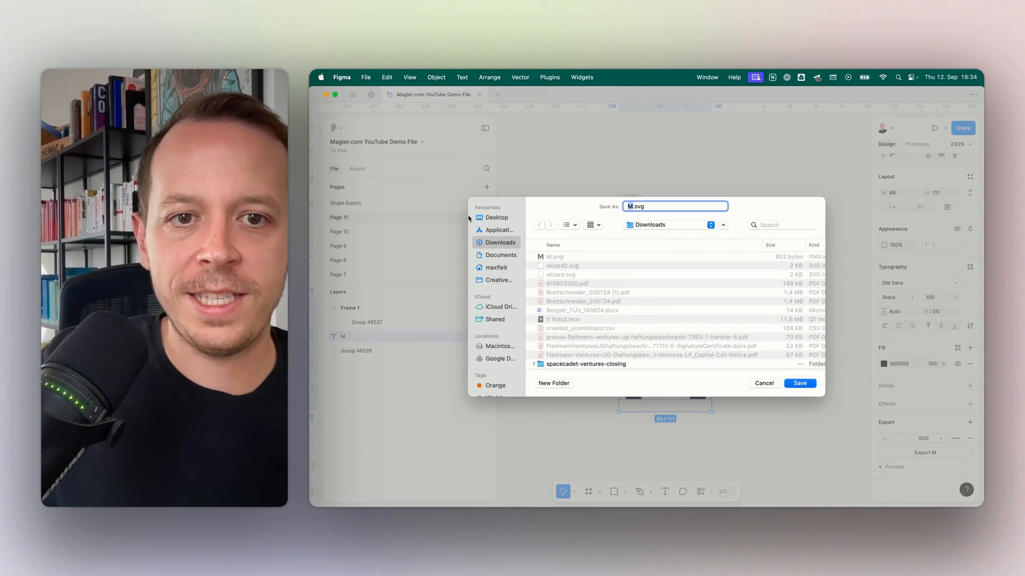
left_click(800, 384)
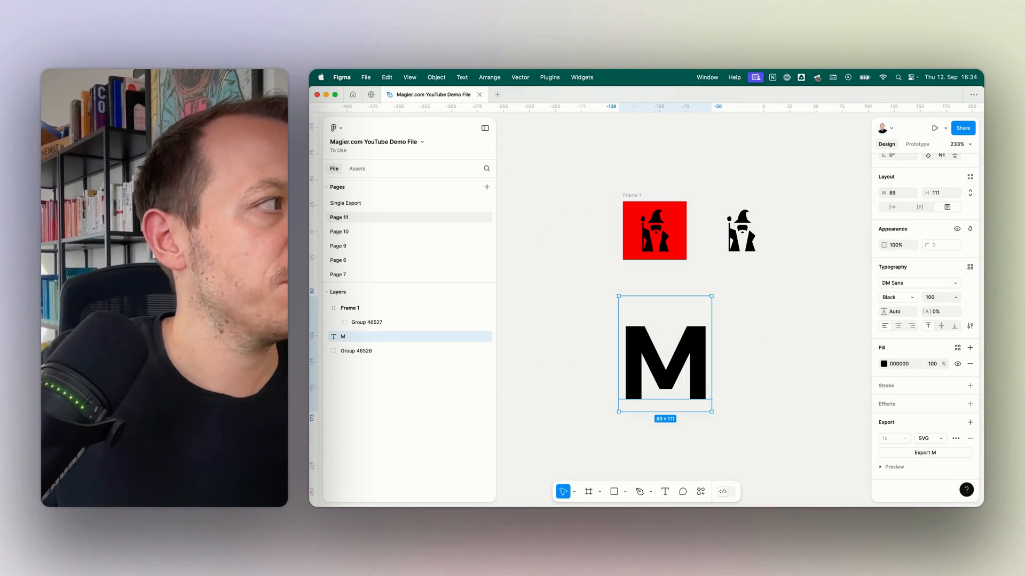